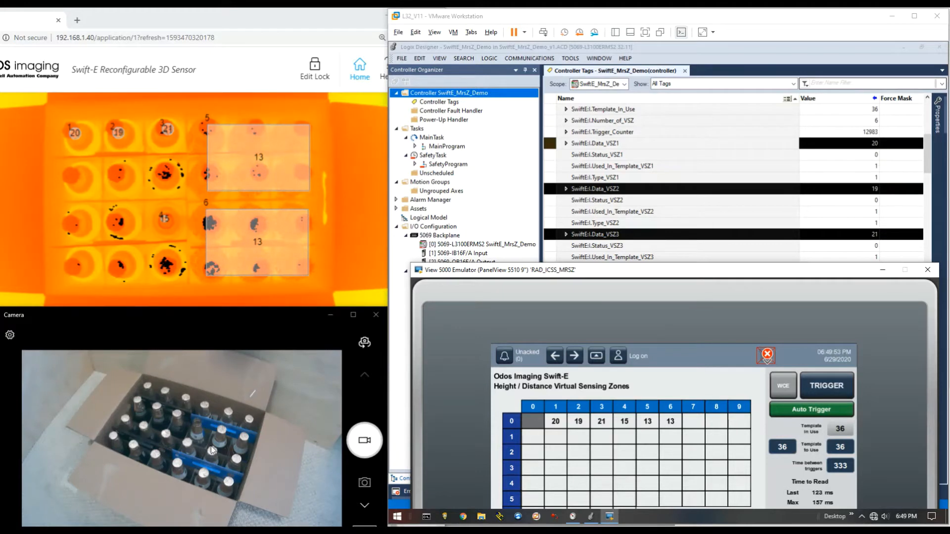
{"action": "mouse_move", "coordinate": [217, 379]}
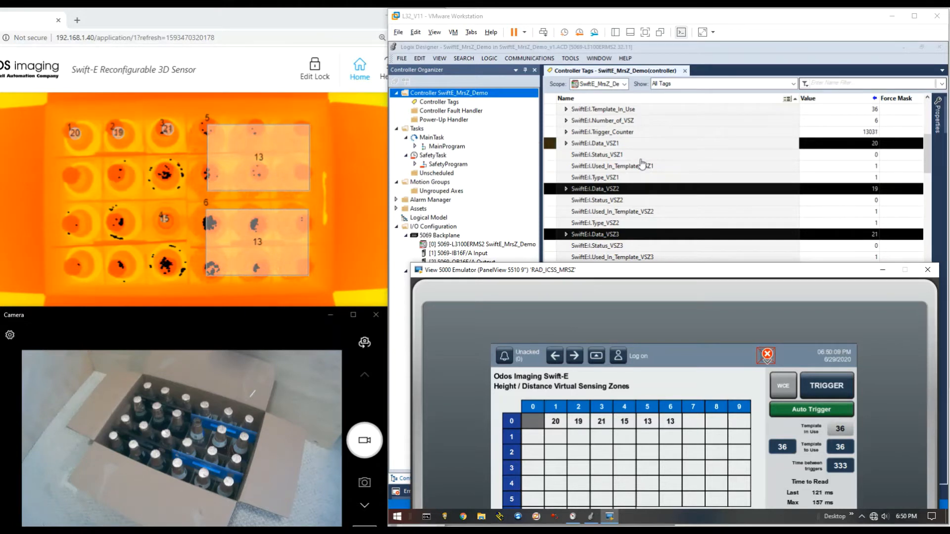
{"action": "mouse_move", "coordinate": [777, 150]}
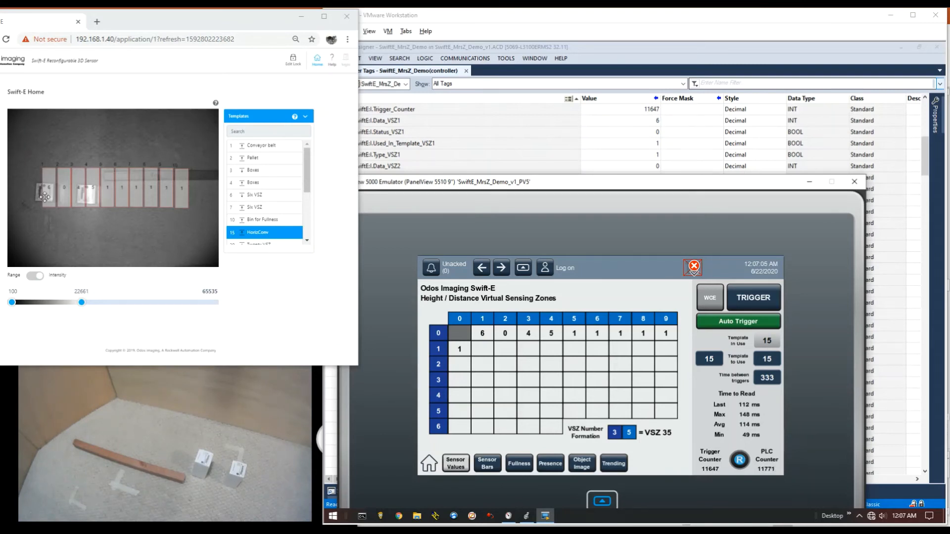
{"action": "mouse_move", "coordinate": [118, 198]}
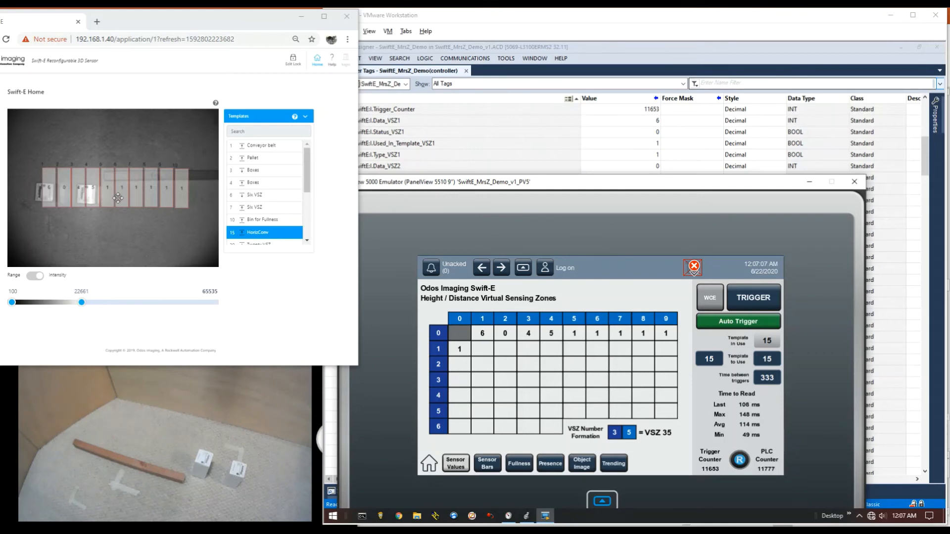